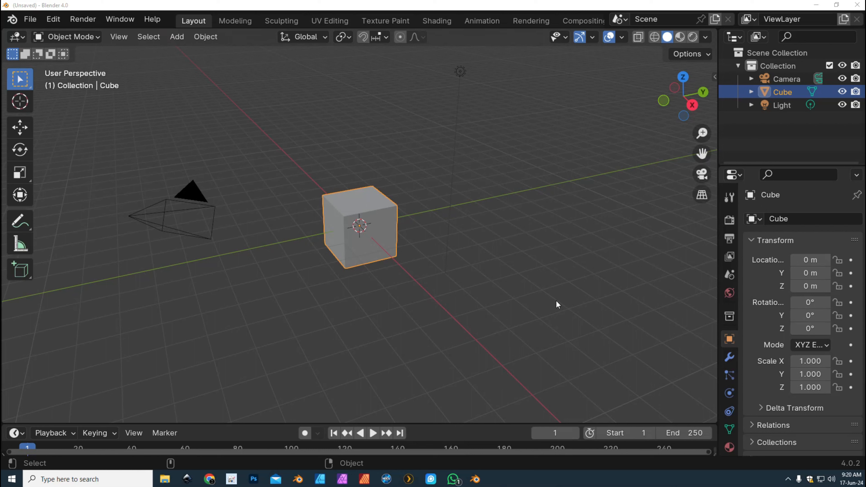
{"action": "mouse_move", "coordinate": [392, 332]}
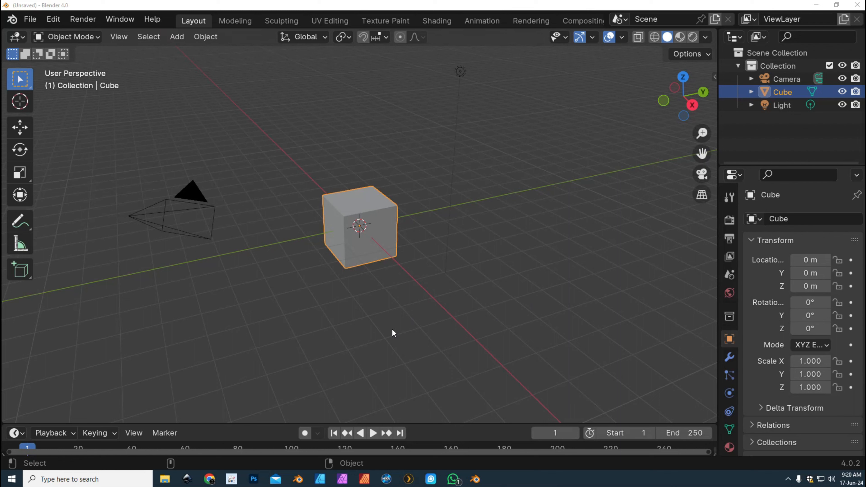
{"action": "mouse_move", "coordinate": [323, 242]}
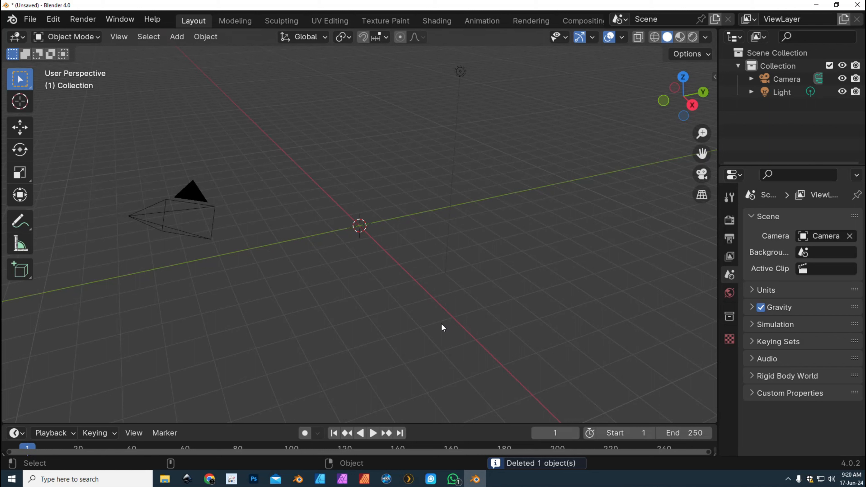
{"action": "mouse_move", "coordinate": [514, 342]}
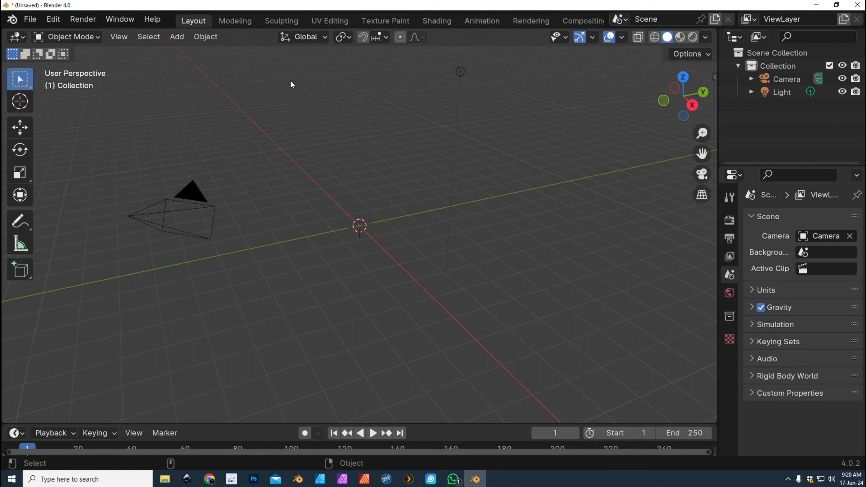
Step: Add a mesh plane at the origin and set its size to 20 m
{"action": "left_click", "coordinate": [176, 37]}
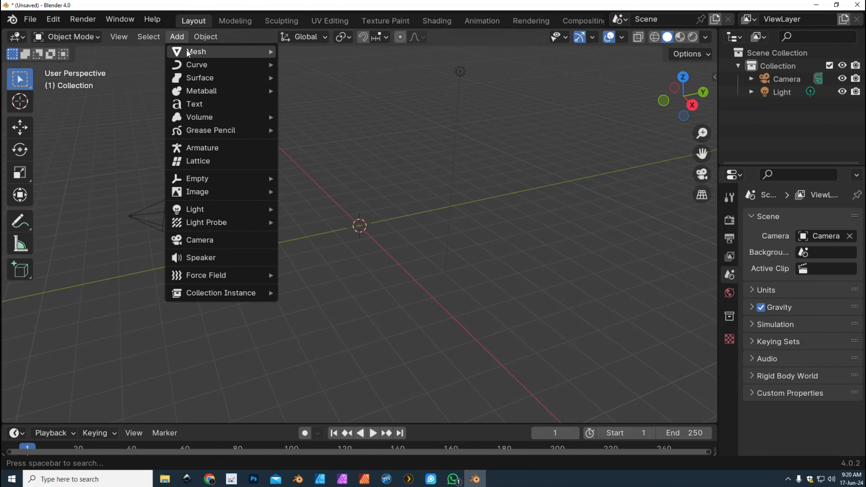
{"action": "left_click", "coordinate": [196, 51]}
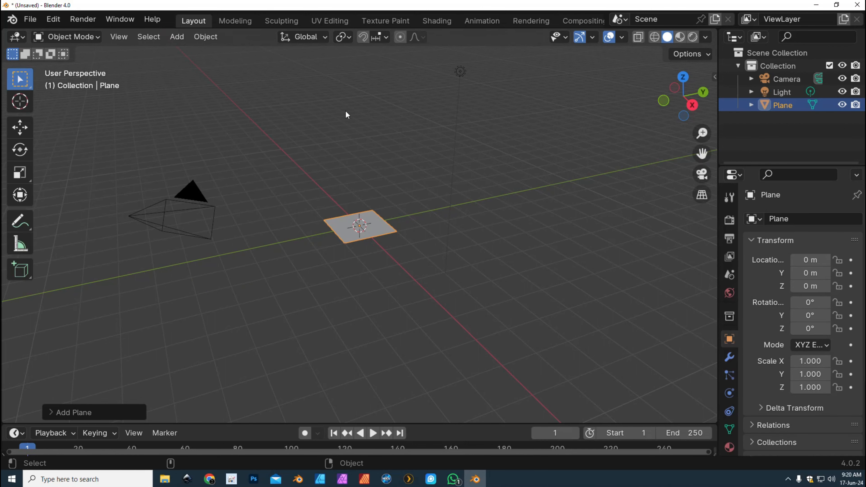
{"action": "left_click", "coordinate": [72, 412]}
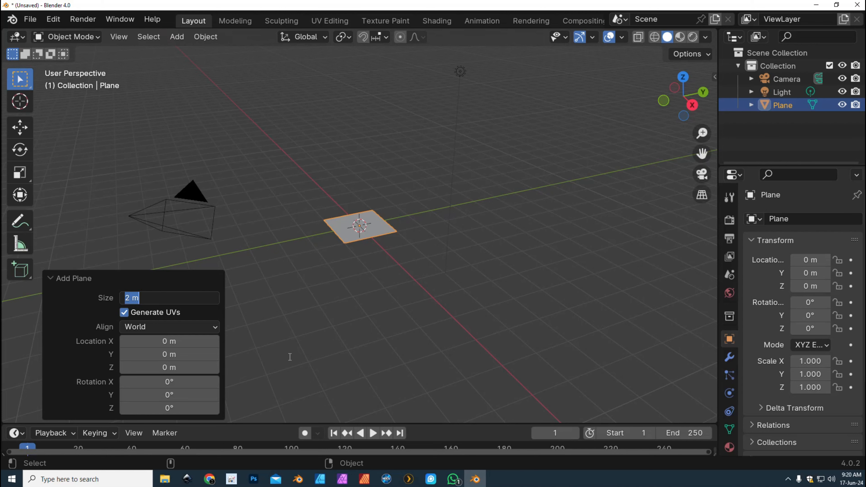
{"action": "type", "text": "20"}
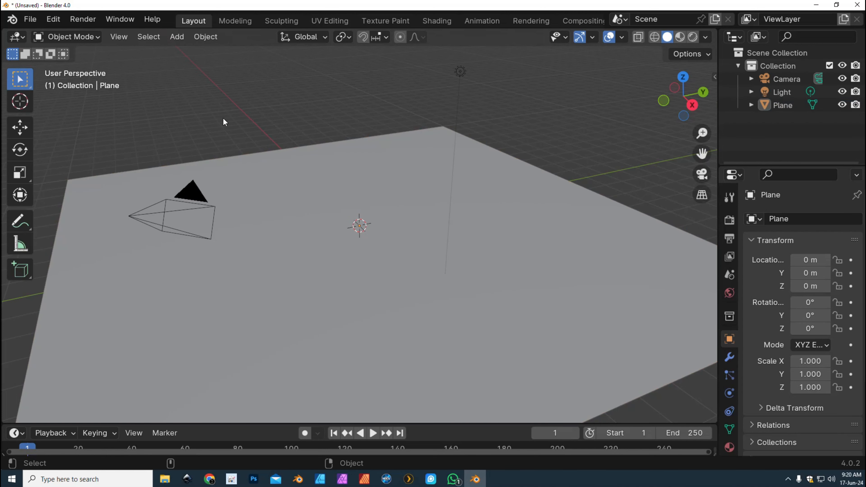
{"action": "mouse_move", "coordinate": [586, 182]}
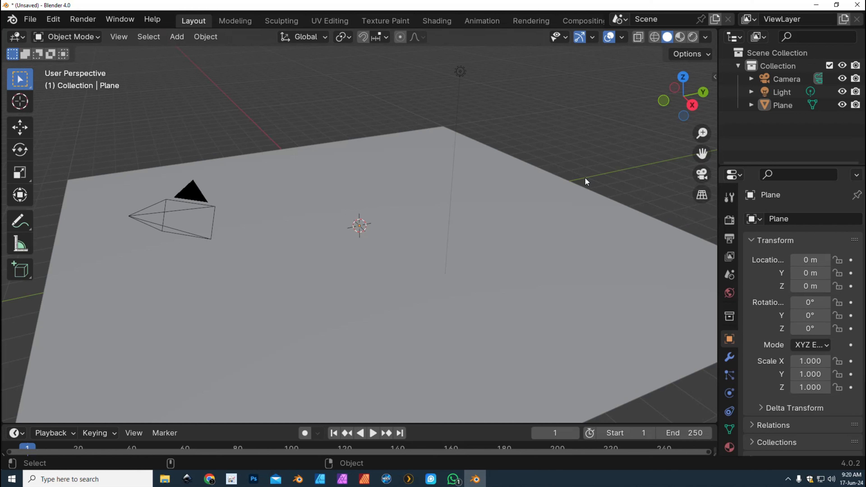
{"action": "mouse_move", "coordinate": [511, 255]}
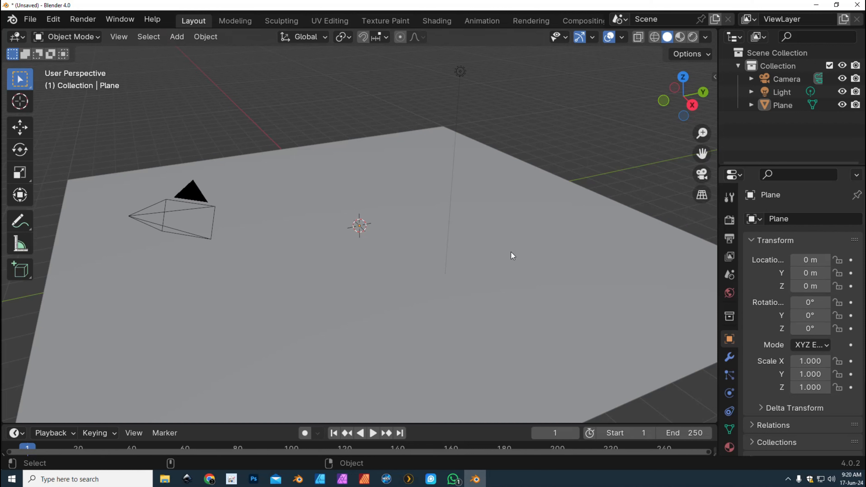
{"action": "mouse_move", "coordinate": [383, 120]}
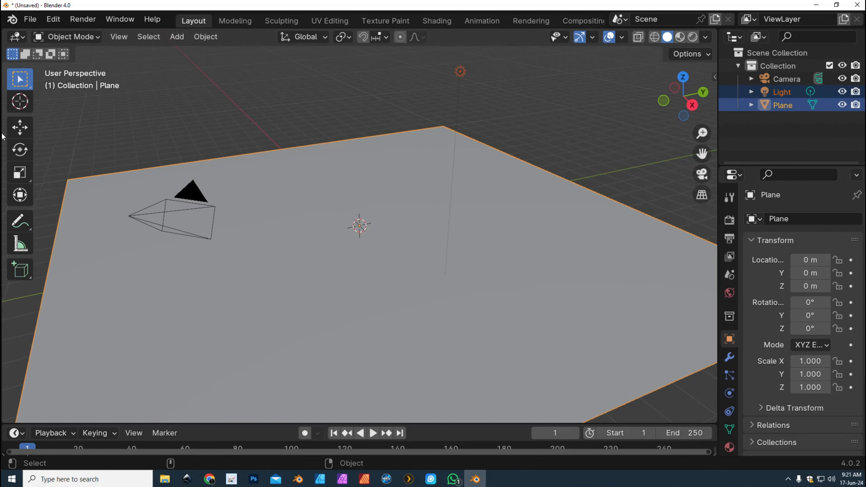
{"action": "mouse_move", "coordinate": [548, 312]}
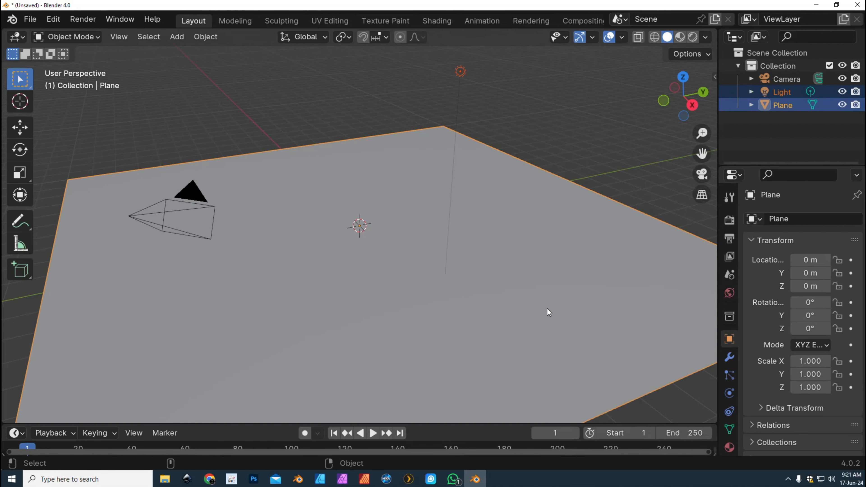
Step: Make the floor plane a passive rigid body via the Object menu
{"action": "left_click", "coordinate": [205, 36]}
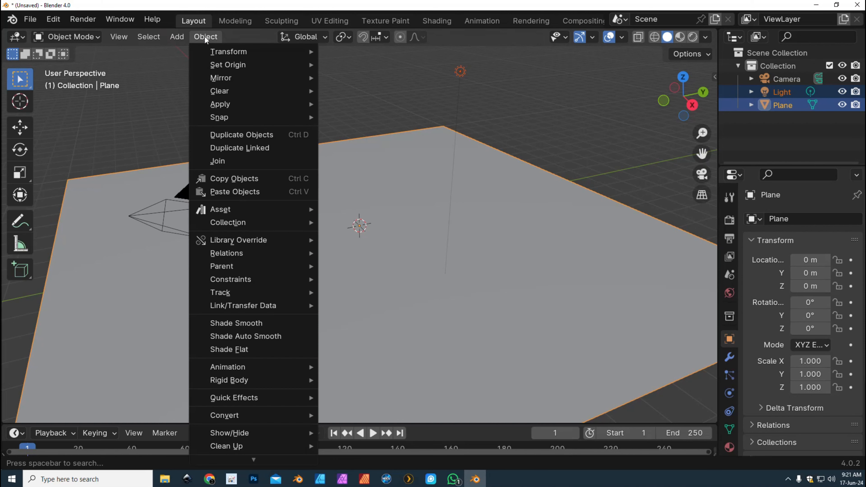
{"action": "mouse_move", "coordinate": [229, 379]}
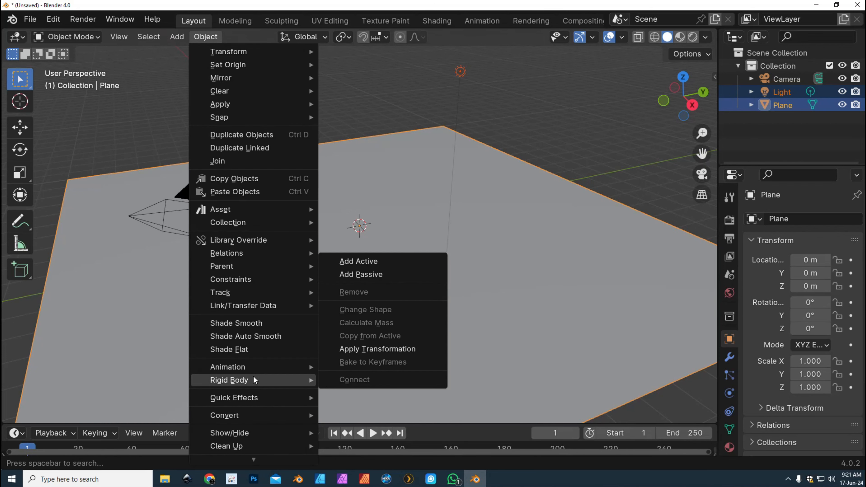
{"action": "mouse_move", "coordinate": [360, 275]}
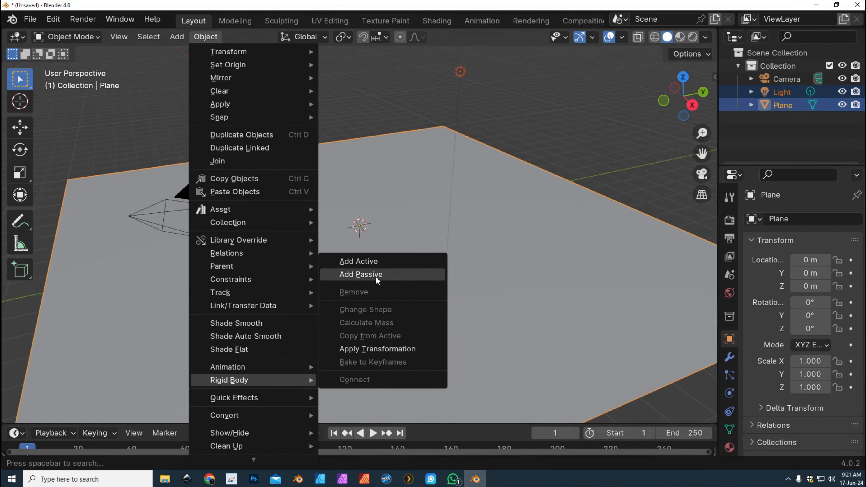
{"action": "mouse_move", "coordinate": [387, 274]}
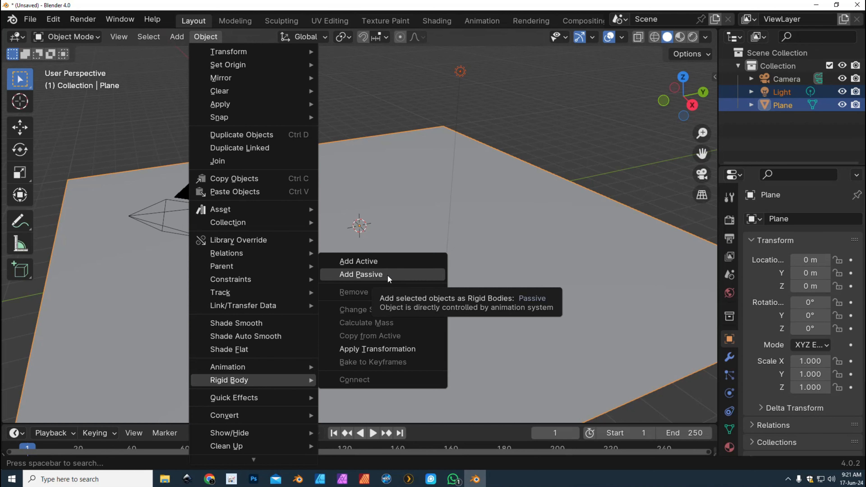
{"action": "left_click", "coordinate": [361, 275]}
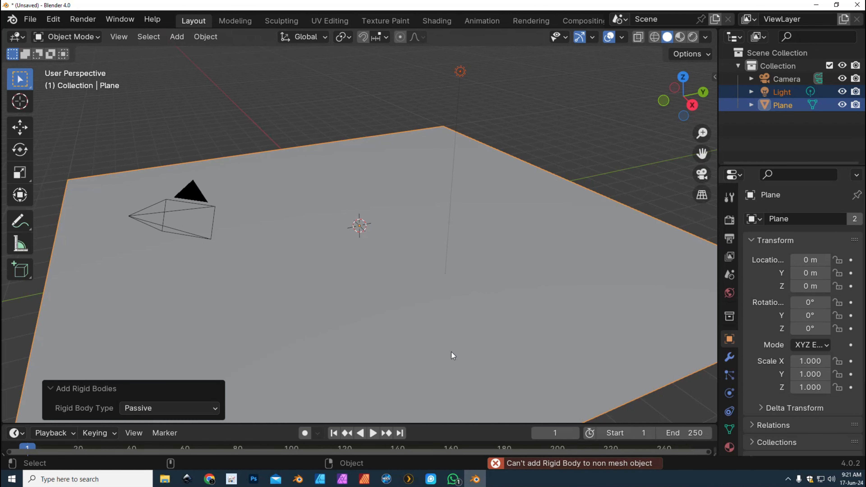
{"action": "mouse_move", "coordinate": [588, 205]}
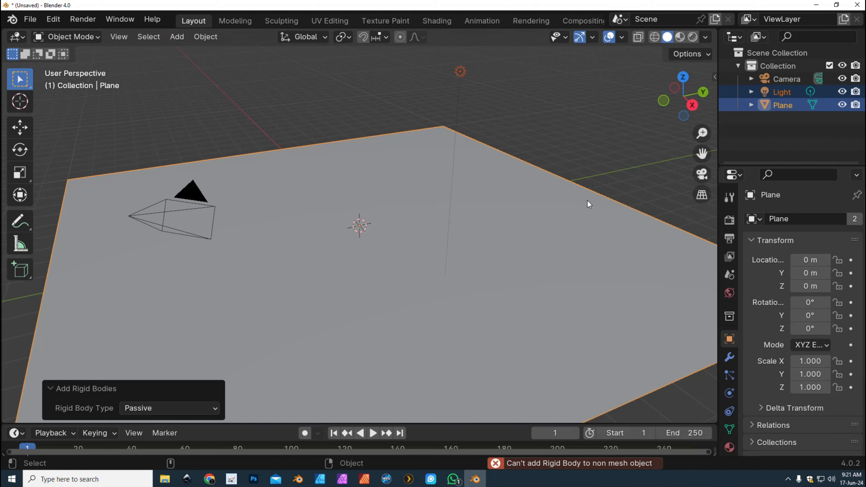
{"action": "mouse_move", "coordinate": [610, 158]}
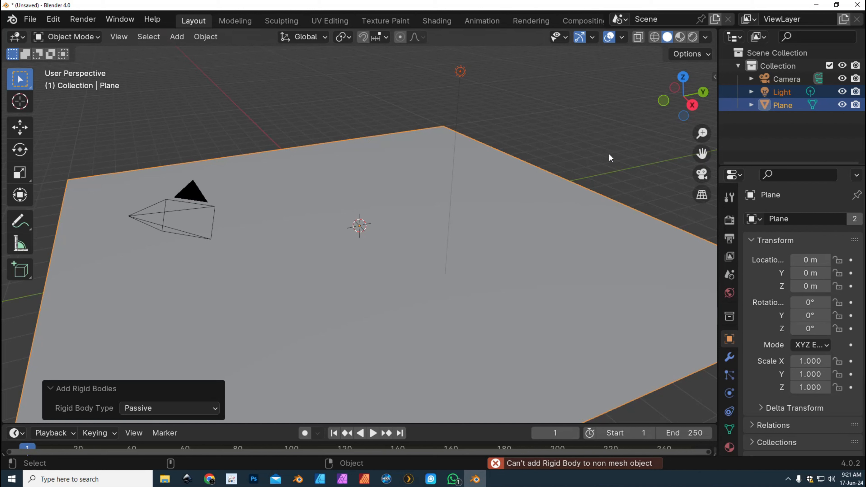
{"action": "mouse_move", "coordinate": [261, 53]}
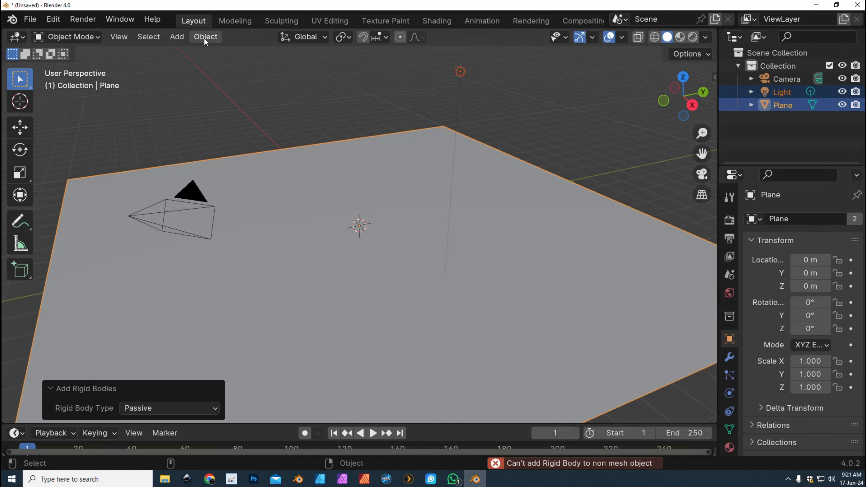
Step: Add a cube and shape it into a thin upright domino standing on the floor
{"action": "left_click", "coordinate": [177, 36]}
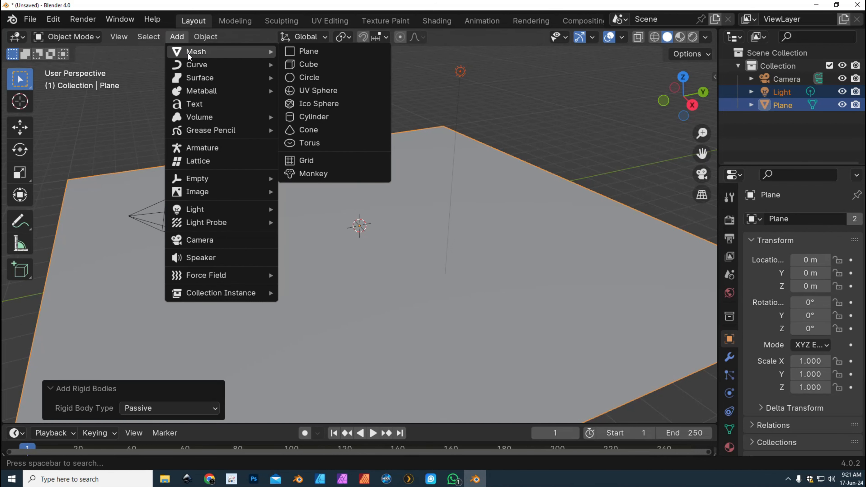
{"action": "mouse_move", "coordinate": [320, 64]}
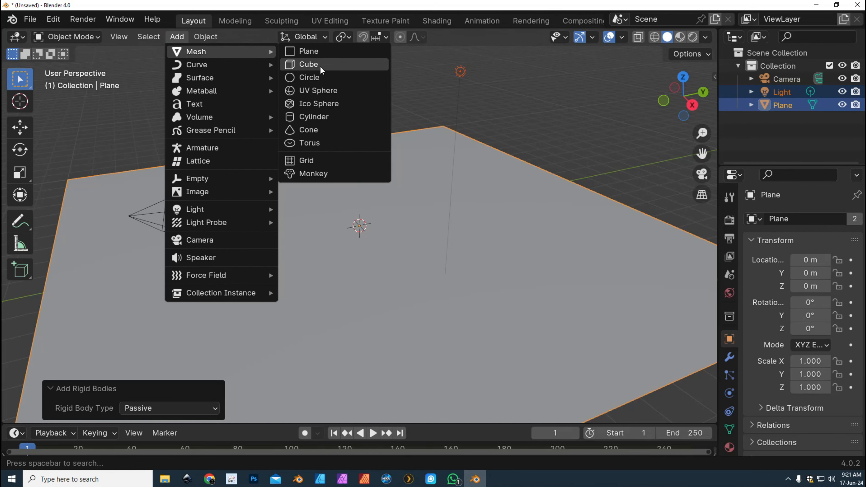
{"action": "left_click", "coordinate": [309, 64]}
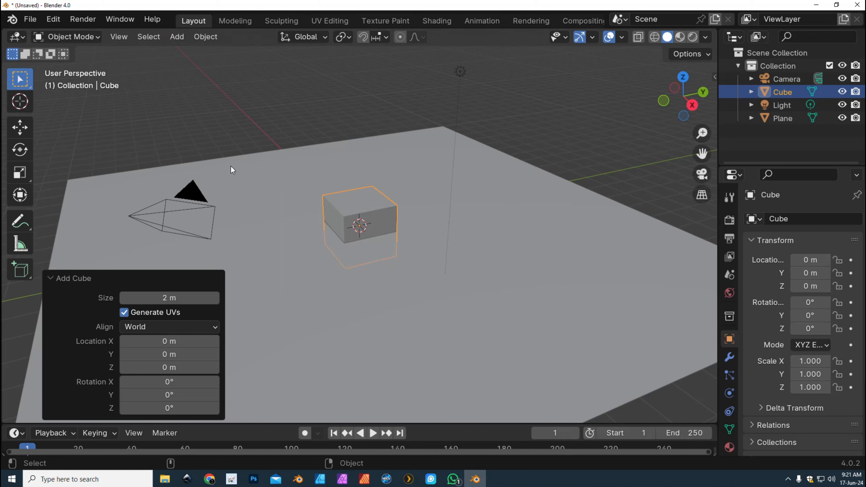
{"action": "left_click", "coordinate": [20, 172]}
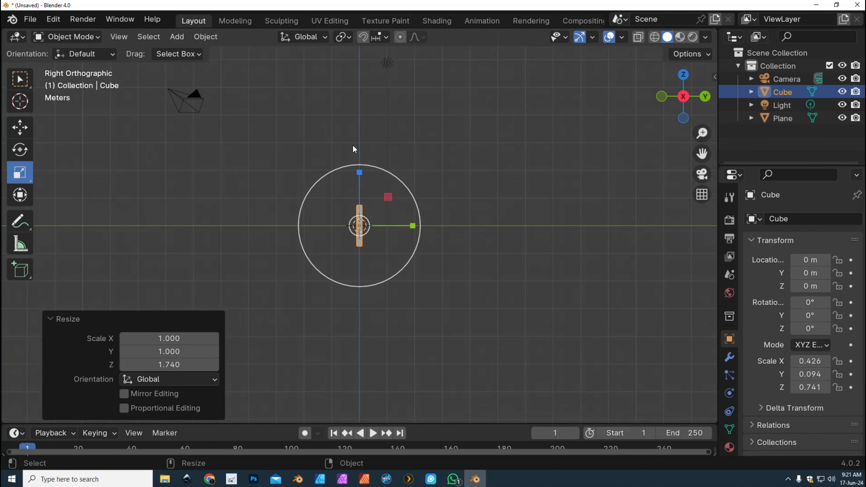
{"action": "mouse_move", "coordinate": [357, 183]}
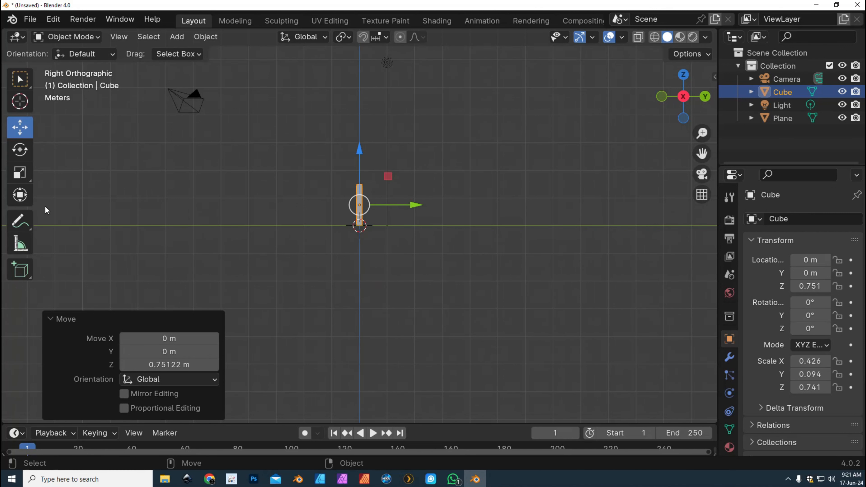
{"action": "mouse_move", "coordinate": [684, 104]}
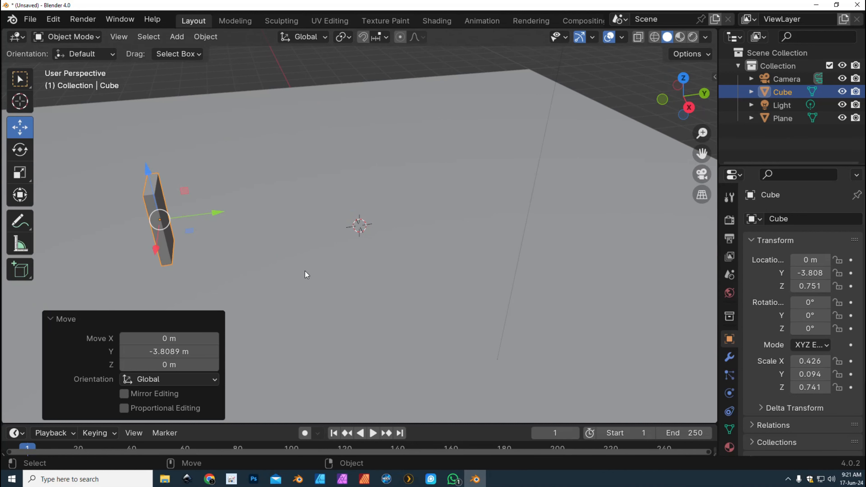
Step: Duplicate the domino repeatedly along Y into a row of twelve evenly spaced dominoes
{"action": "key", "text": "ctrl+v"}
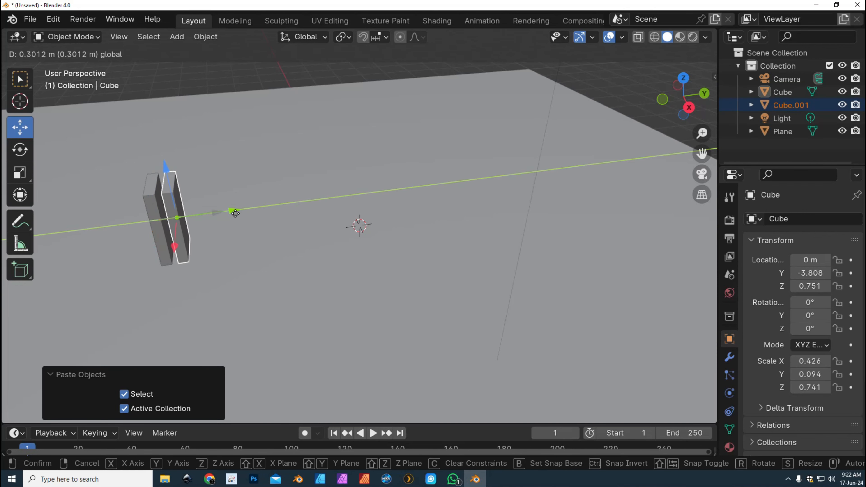
{"action": "left_click_drag", "start_coordinate": [234, 213], "coordinate": [264, 222]}
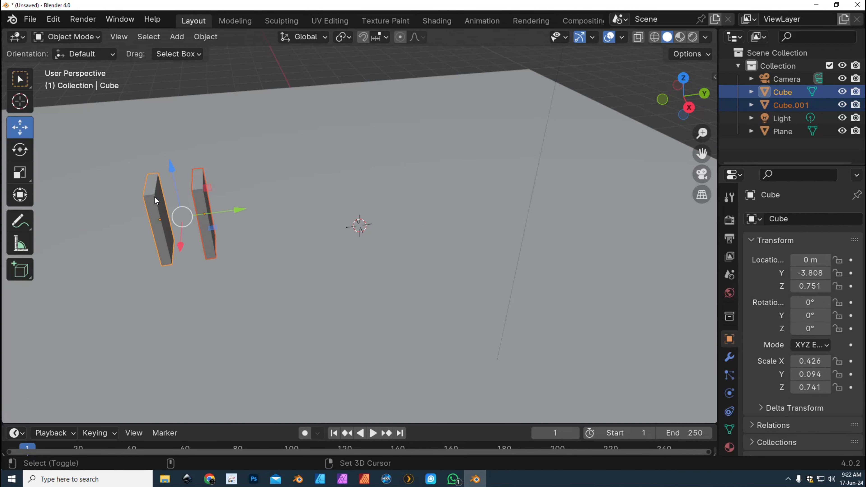
{"action": "key", "text": "ctrl+v"}
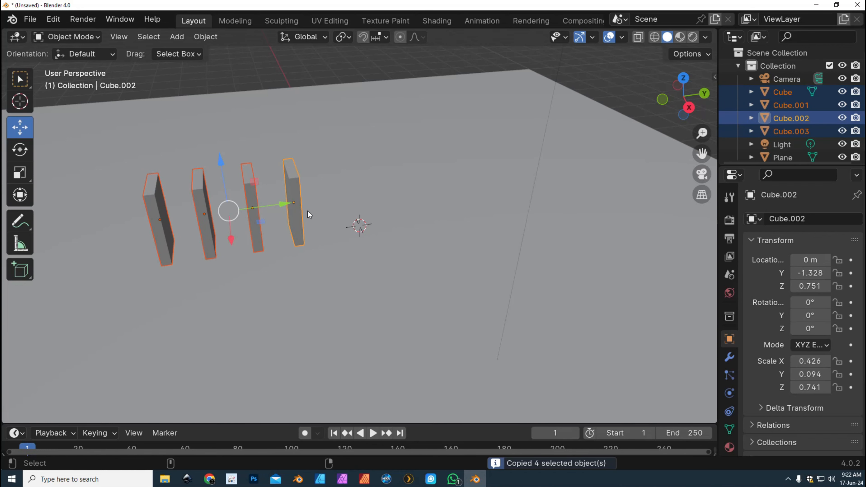
{"action": "key", "text": "ctrl+v"}
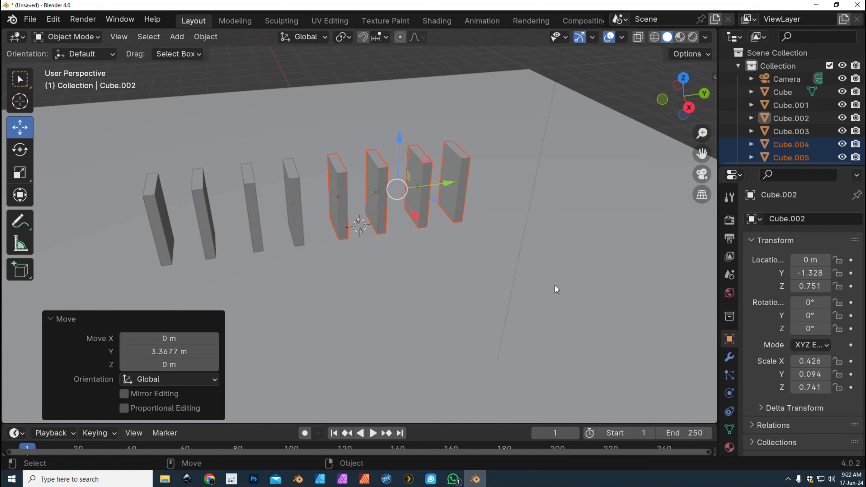
{"action": "key", "text": "ctrl+v"}
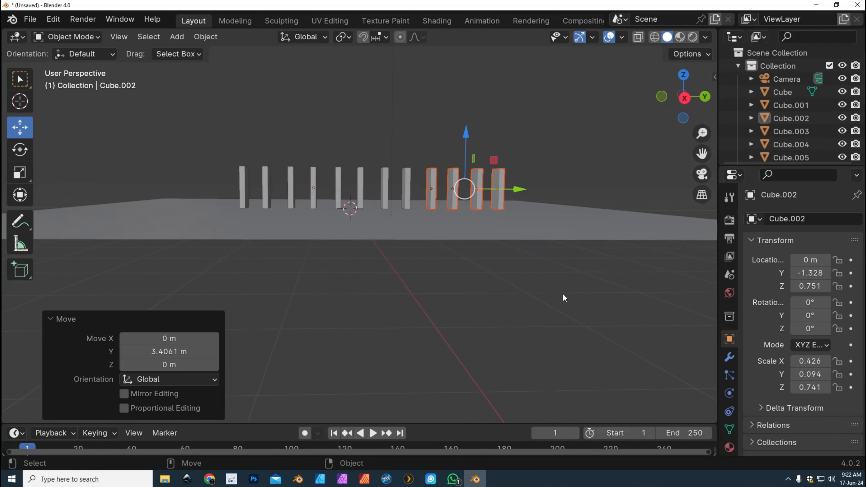
{"action": "mouse_move", "coordinate": [202, 140]}
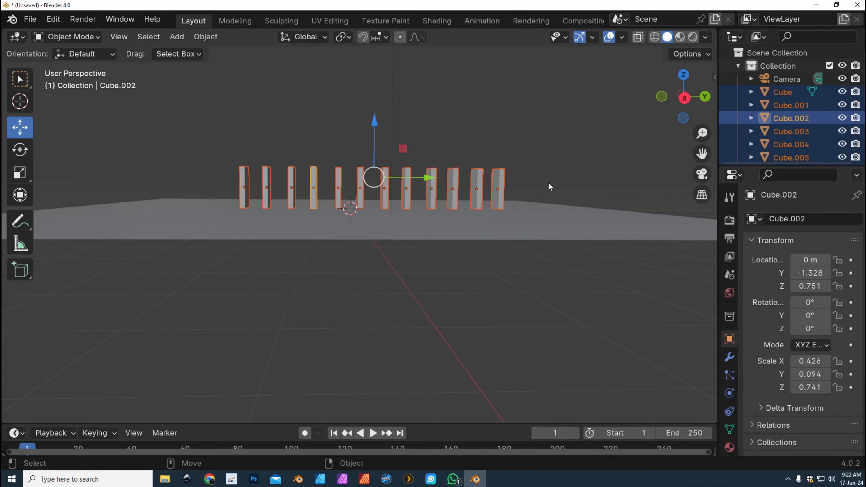
Step: Make the selected dominoes active rigid bodies and test-play the simulation
{"action": "left_click", "coordinate": [204, 37]}
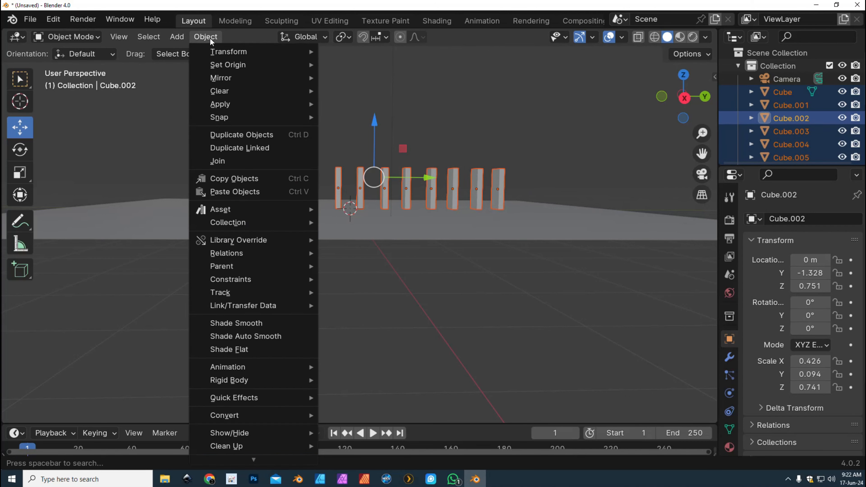
{"action": "mouse_move", "coordinate": [229, 380]}
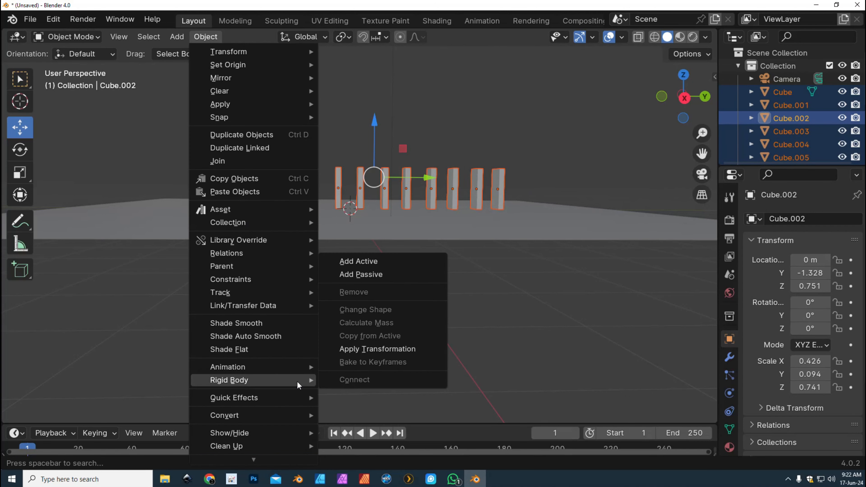
{"action": "mouse_move", "coordinate": [391, 262]}
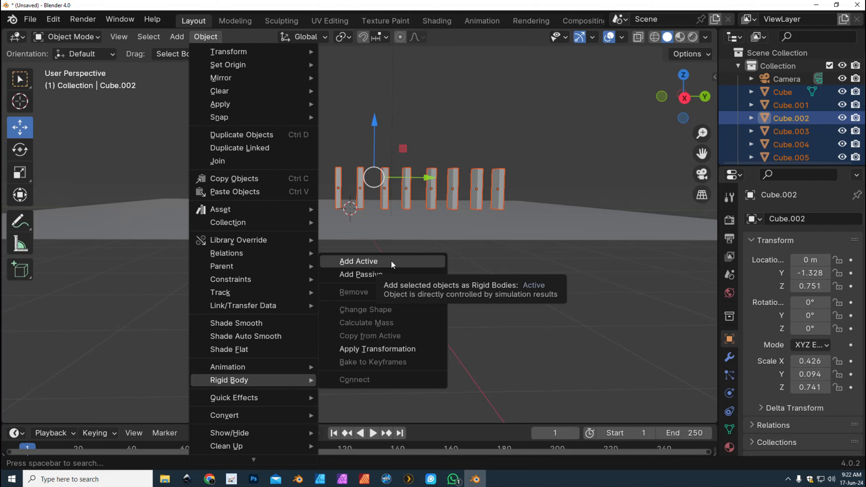
{"action": "left_click", "coordinate": [359, 261]}
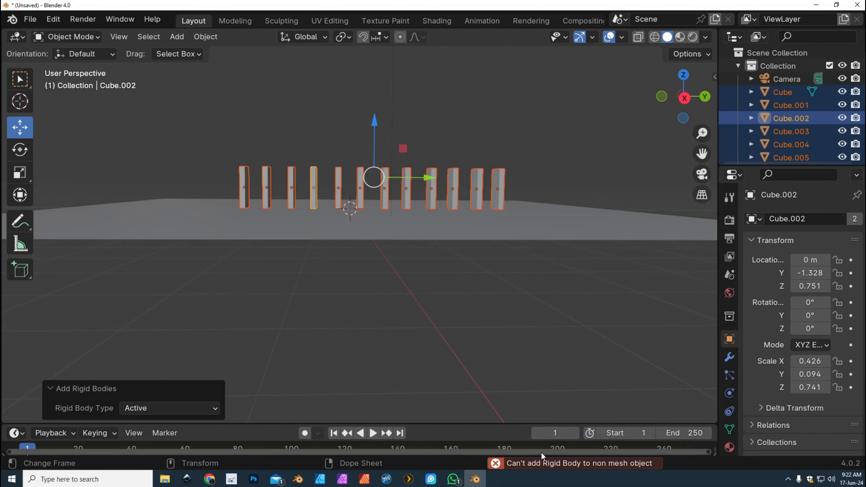
{"action": "left_click", "coordinate": [372, 432]}
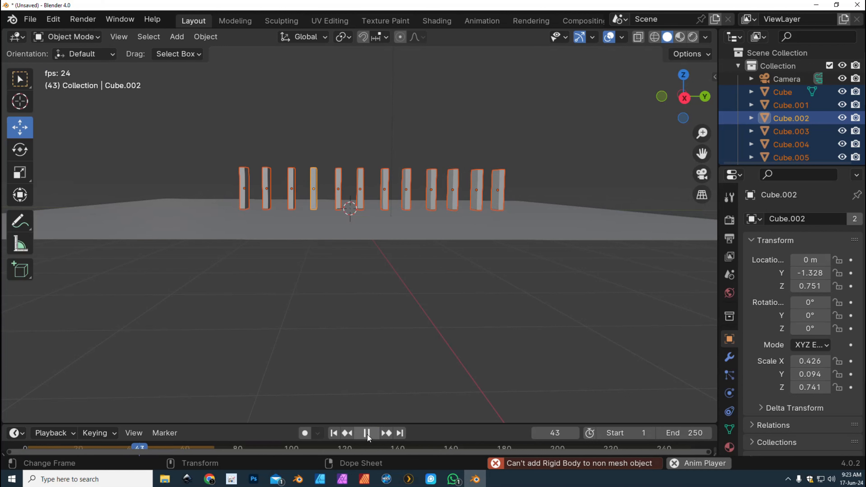
{"action": "left_click", "coordinate": [367, 433]}
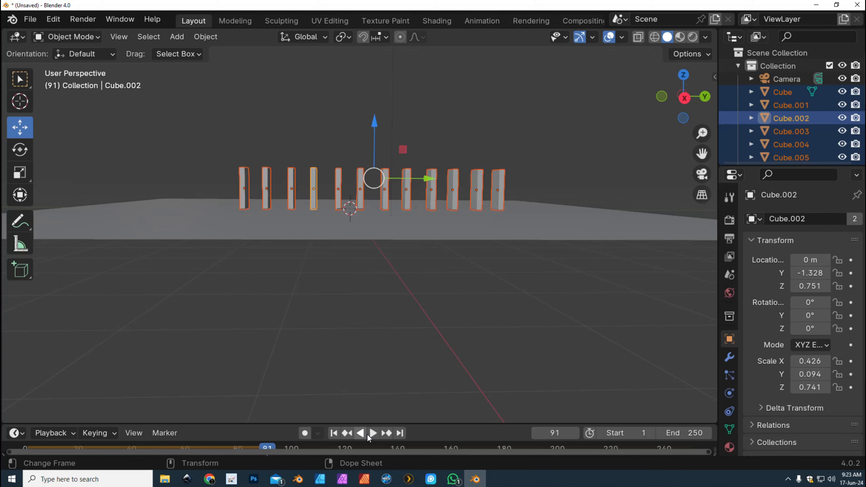
Step: Set the scene's animation end frame to 120
{"action": "left_click", "coordinate": [683, 432]}
{"action": "type", "text": "120"}
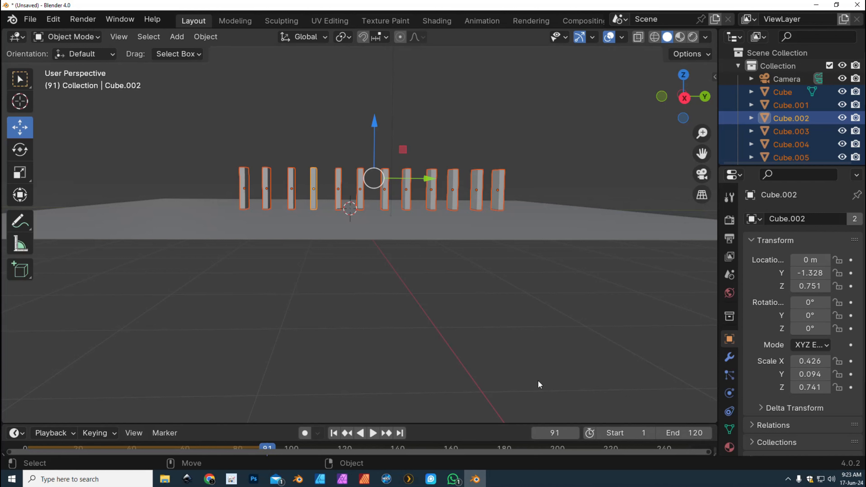
{"action": "mouse_move", "coordinate": [224, 358]}
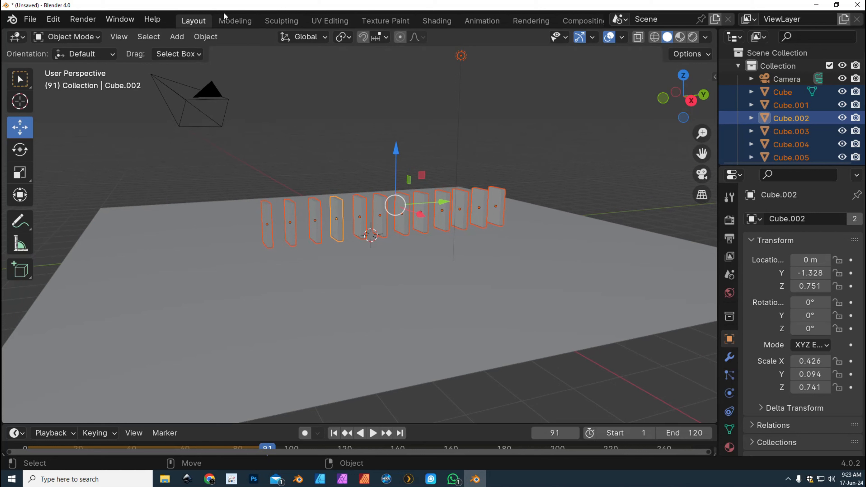
{"action": "left_click", "coordinate": [205, 37]}
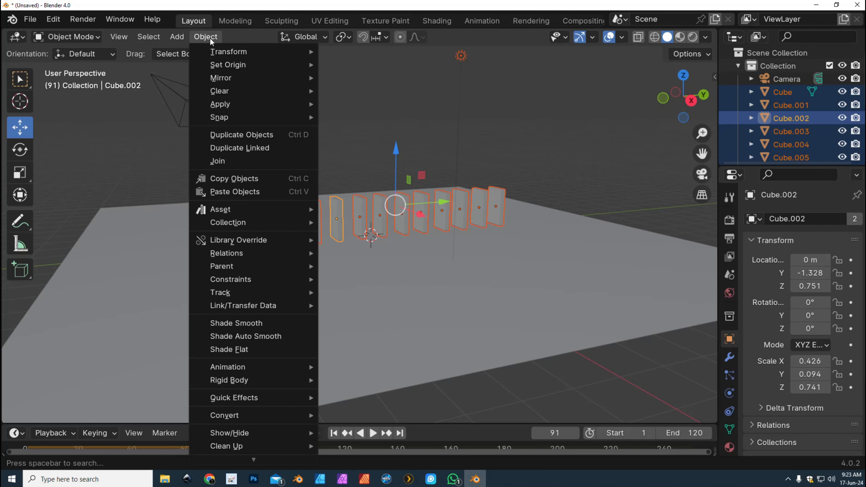
{"action": "mouse_move", "coordinate": [209, 41]}
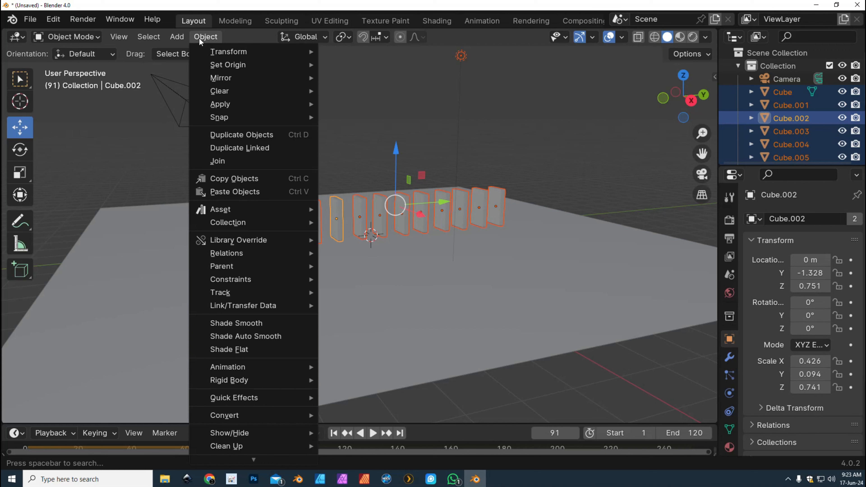
Step: Add an icosphere and position it high above the floor just beyond the first domino
{"action": "left_click", "coordinate": [176, 36]}
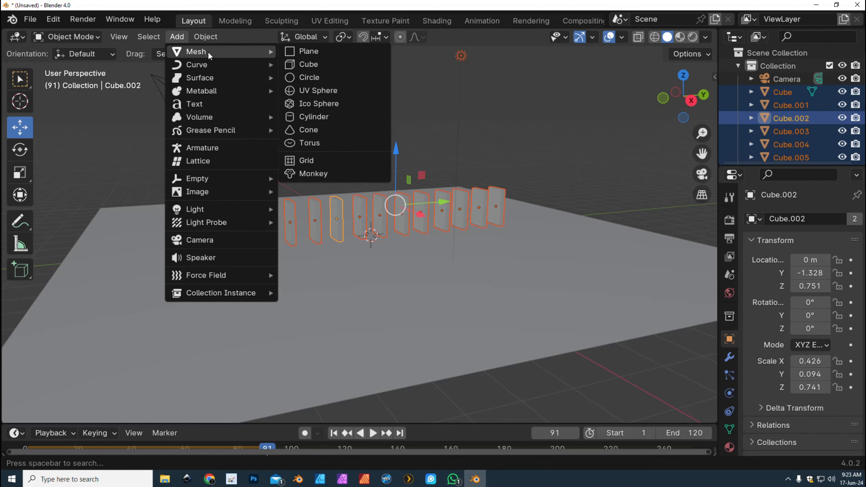
{"action": "mouse_move", "coordinate": [334, 104]}
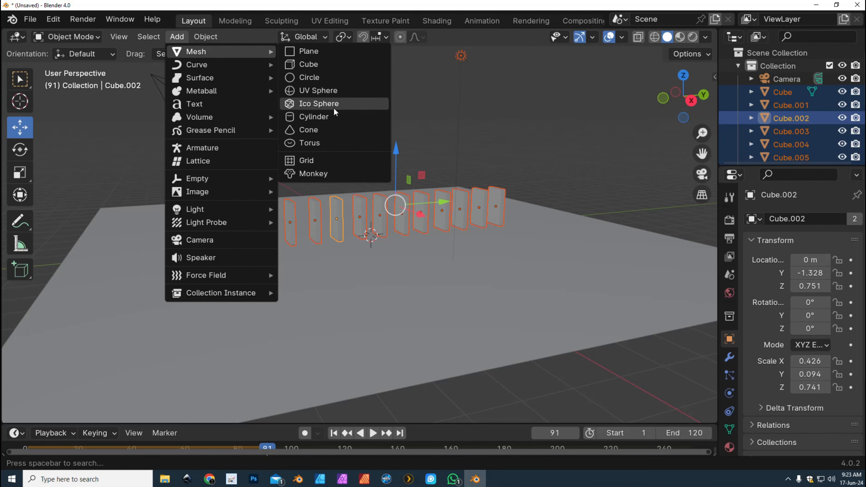
{"action": "left_click", "coordinate": [319, 104]}
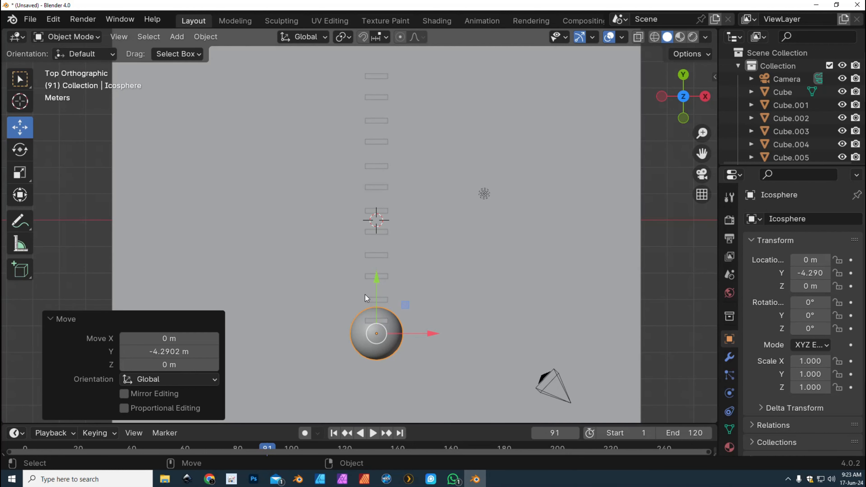
{"action": "left_click_drag", "start_coordinate": [376, 333], "coordinate": [375, 292]}
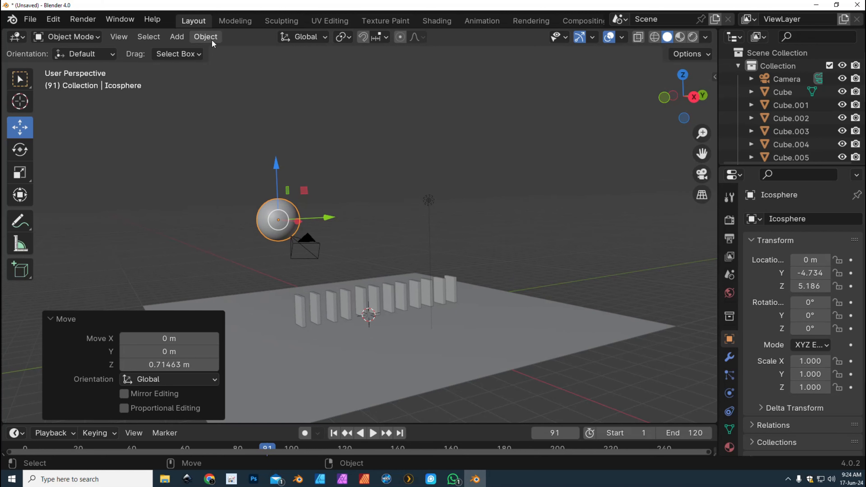
Step: Make the icosphere an active rigid body with the default 1 kg mass
{"action": "left_click", "coordinate": [204, 37]}
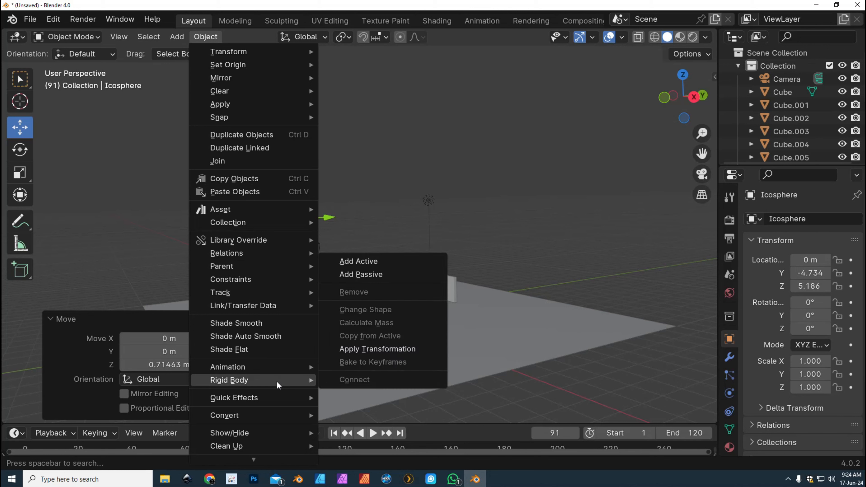
{"action": "mouse_move", "coordinate": [379, 261]}
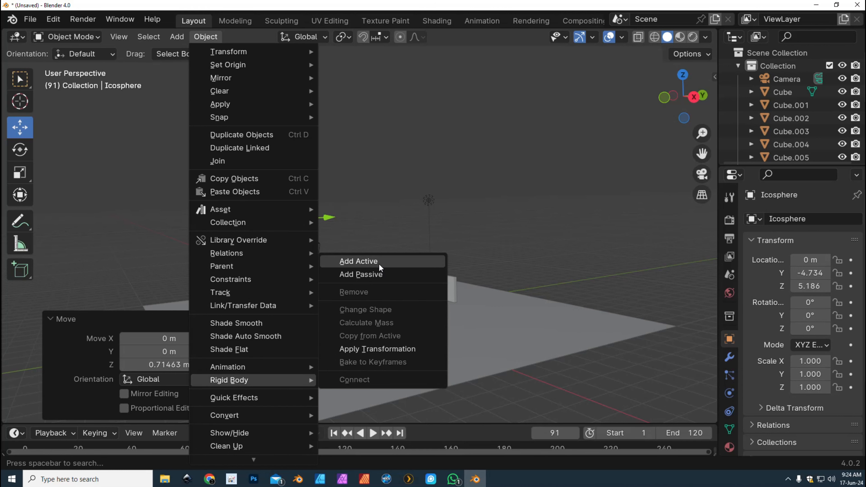
{"action": "mouse_move", "coordinate": [384, 263]}
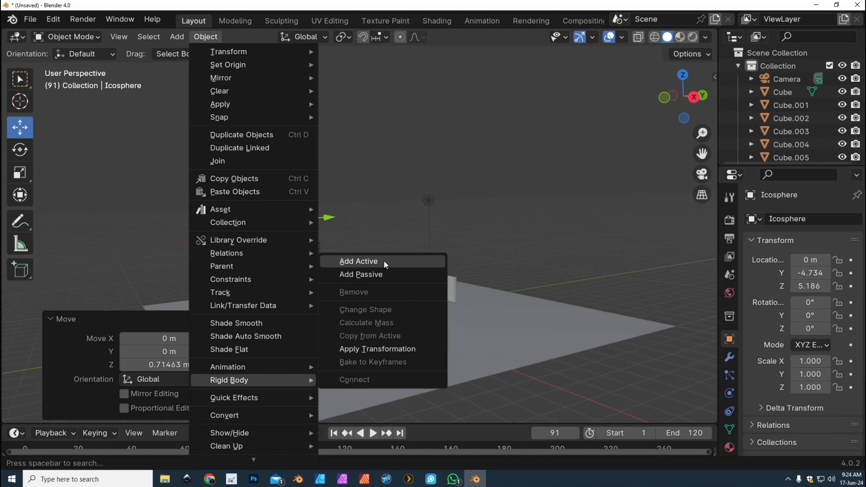
{"action": "left_click", "coordinate": [357, 262]}
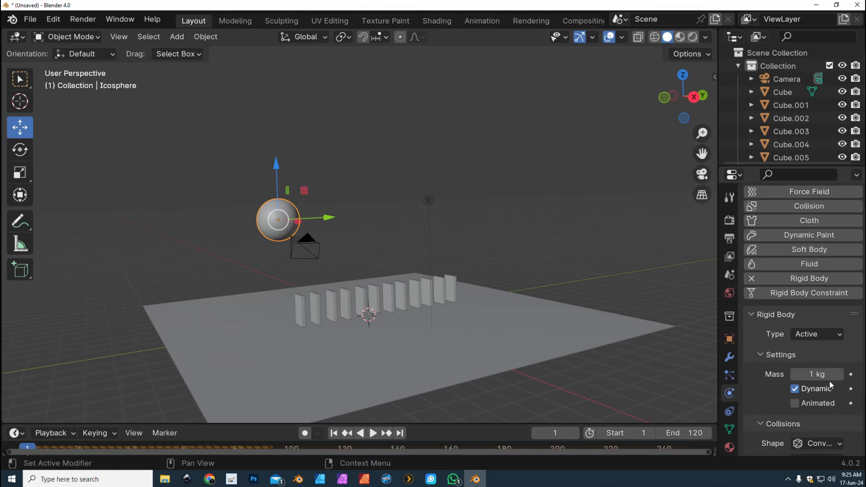
{"action": "mouse_move", "coordinate": [823, 389]}
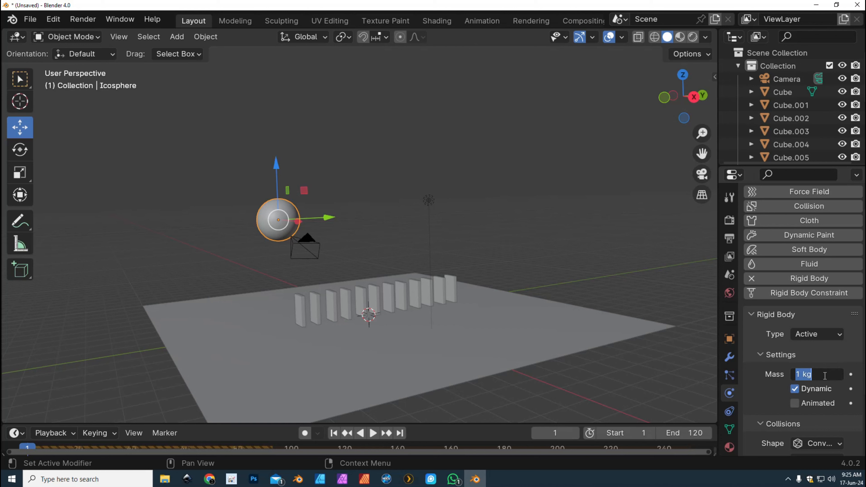
Step: Test a tiny icosphere mass with playback, then set its mass to 50 kg
{"action": "type", "text": "0.000"}
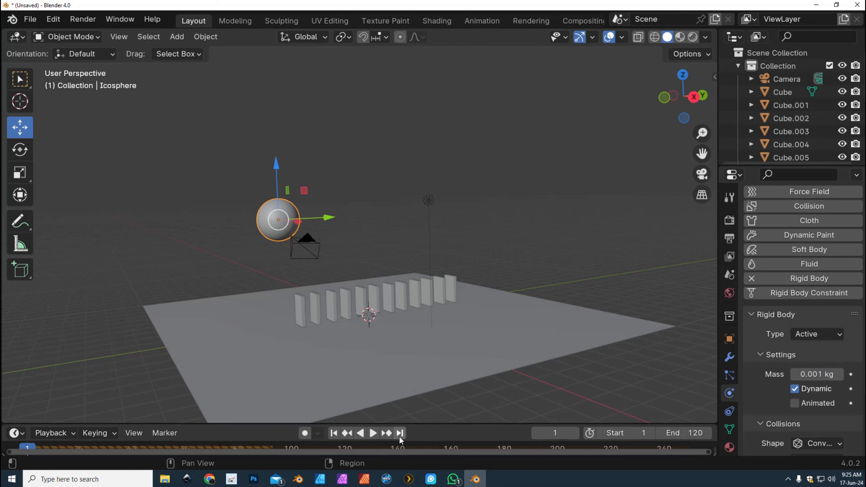
{"action": "mouse_move", "coordinate": [372, 433]}
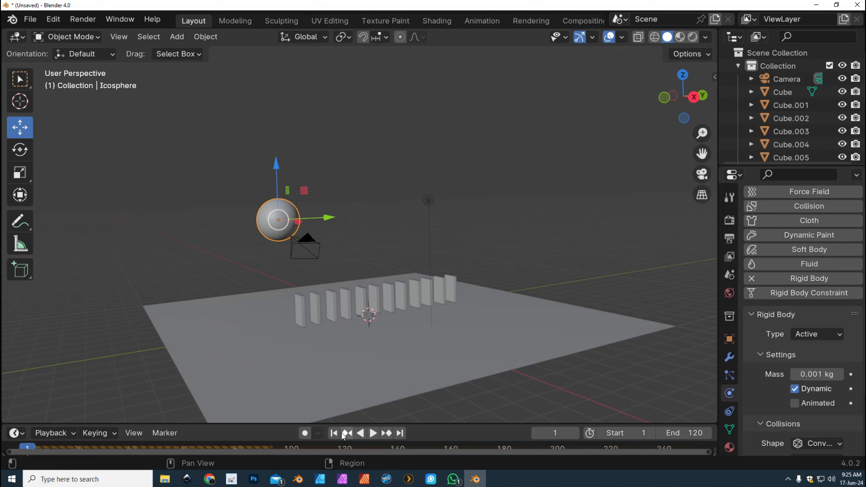
{"action": "left_click", "coordinate": [372, 433]}
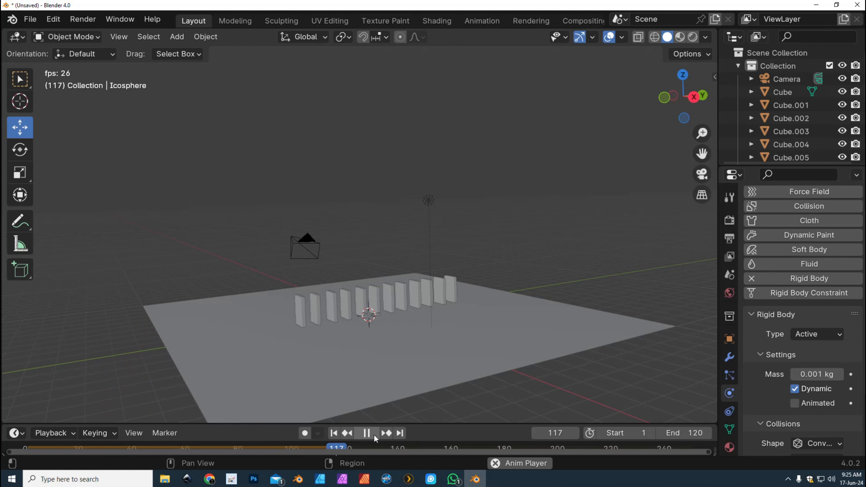
{"action": "left_click", "coordinate": [366, 433]}
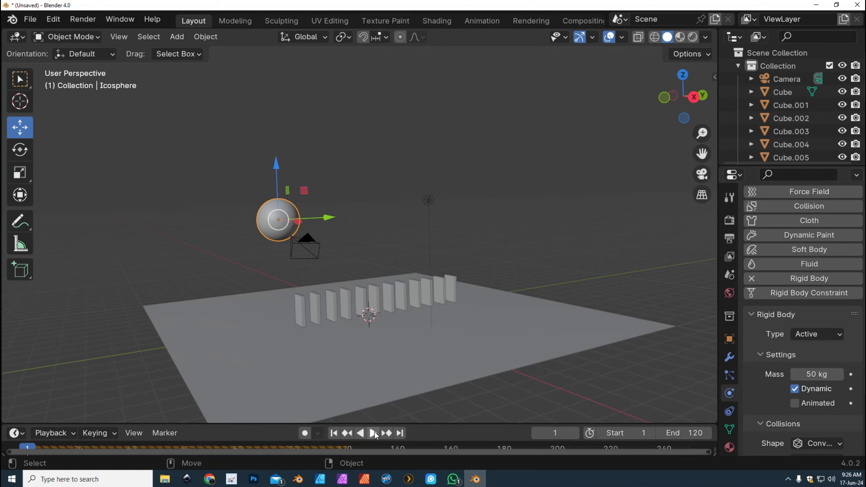
{"action": "mouse_move", "coordinate": [372, 433]}
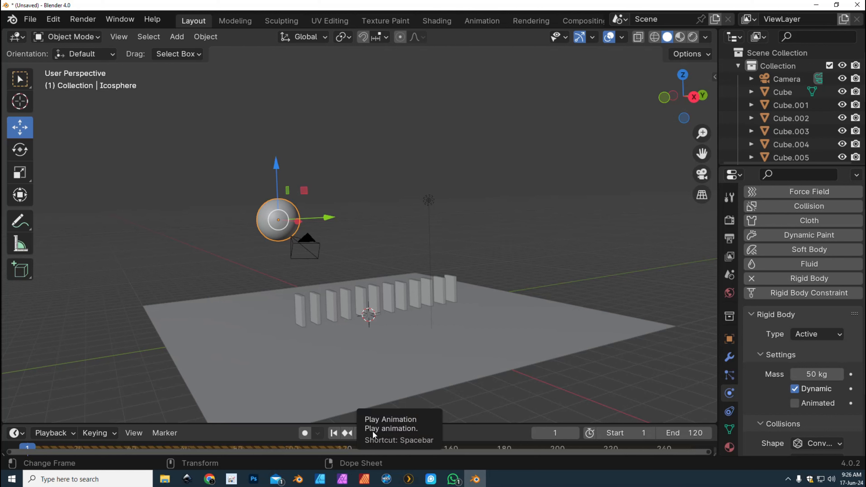
Step: Play the simulation until the 50 kg icosphere topples the dominoes, pausing near frame 81
{"action": "left_click", "coordinate": [359, 433]}
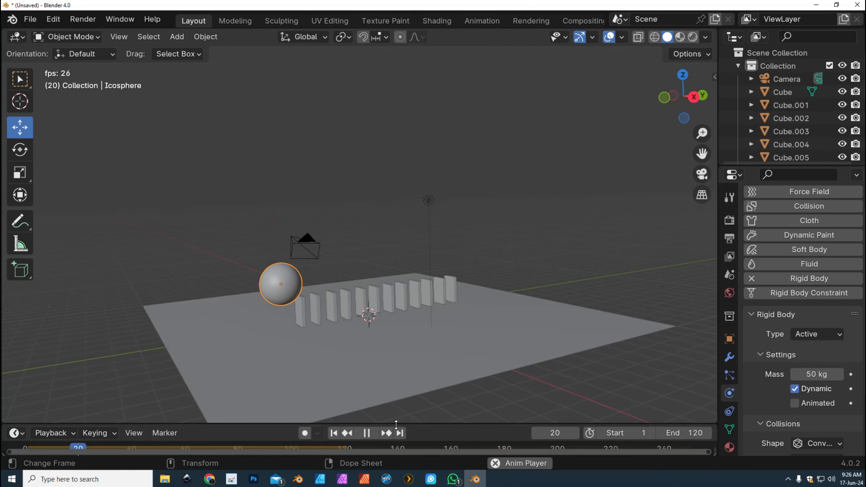
{"action": "left_click", "coordinate": [366, 432]}
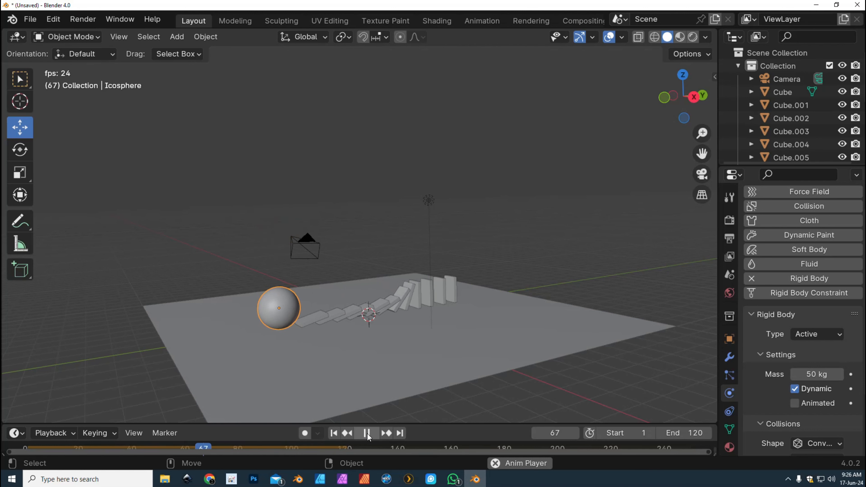
{"action": "left_click", "coordinate": [366, 432]}
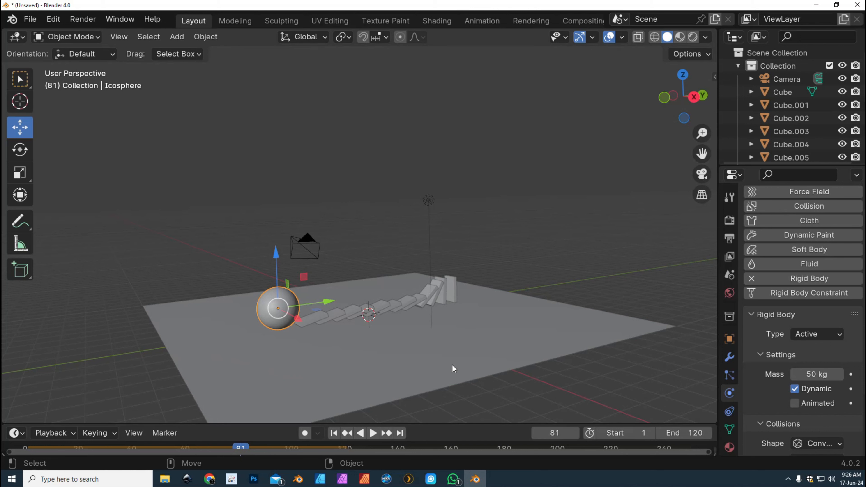
{"action": "mouse_move", "coordinate": [462, 354]}
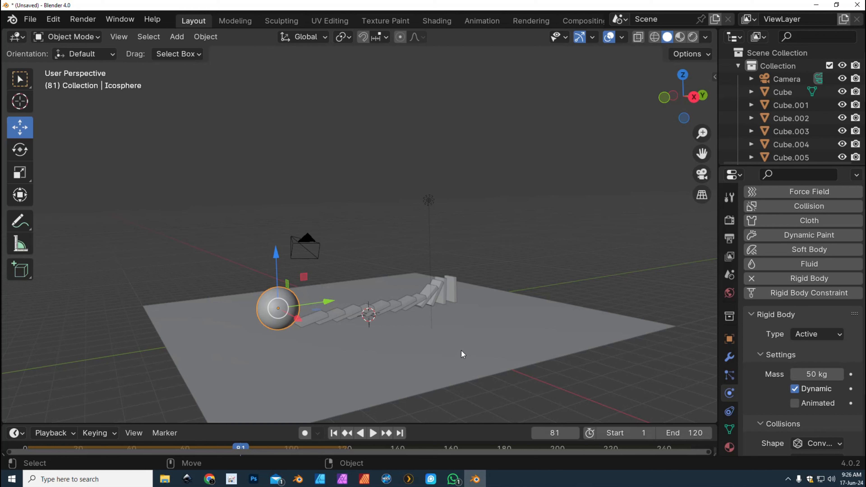
{"action": "mouse_move", "coordinate": [278, 256]}
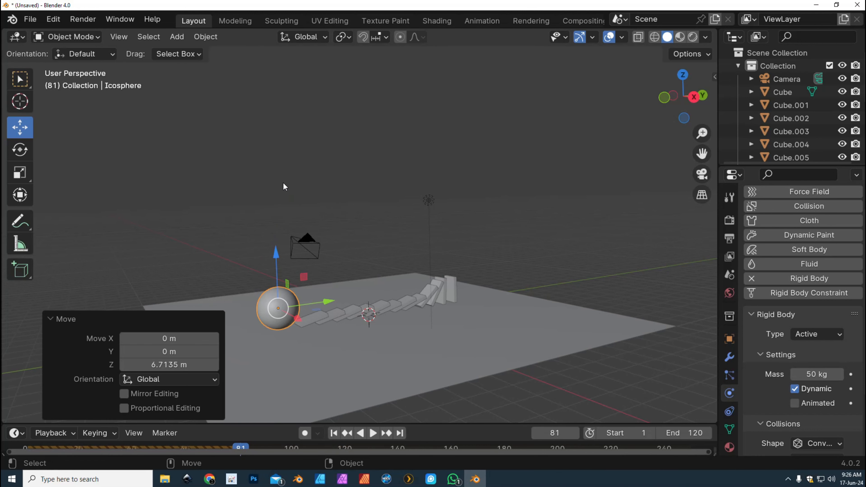
{"action": "mouse_move", "coordinate": [297, 244]}
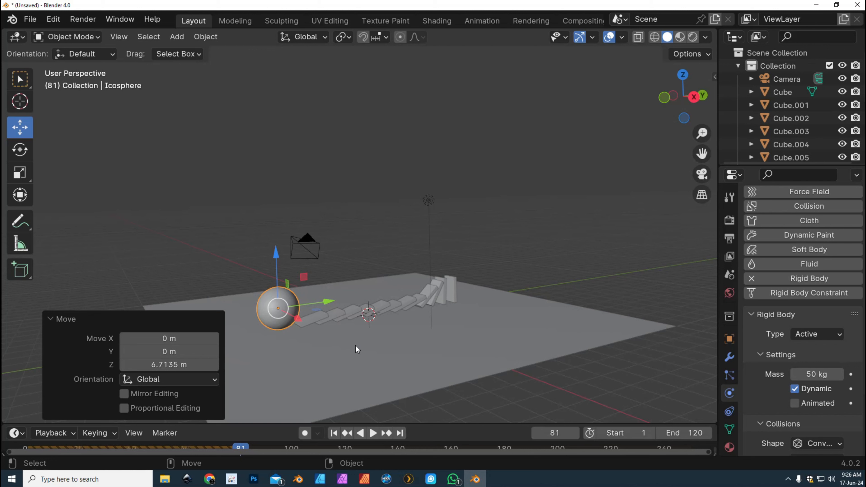
{"action": "mouse_move", "coordinate": [305, 357]}
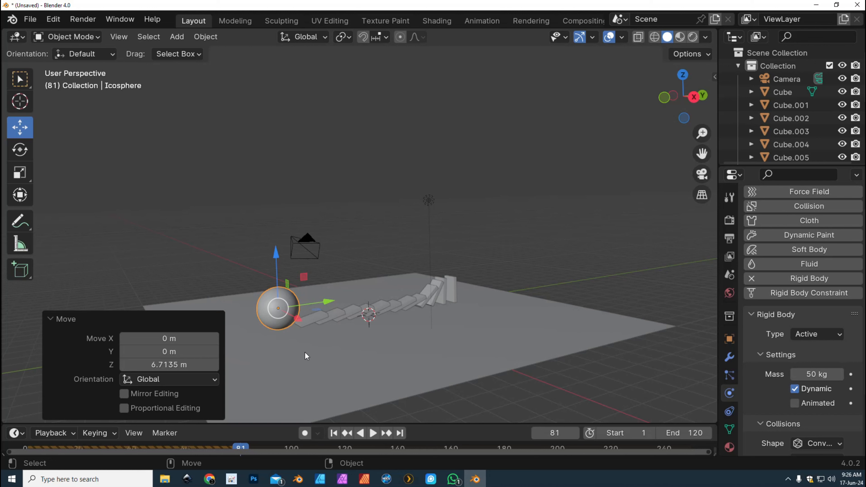
{"action": "mouse_move", "coordinate": [326, 354]}
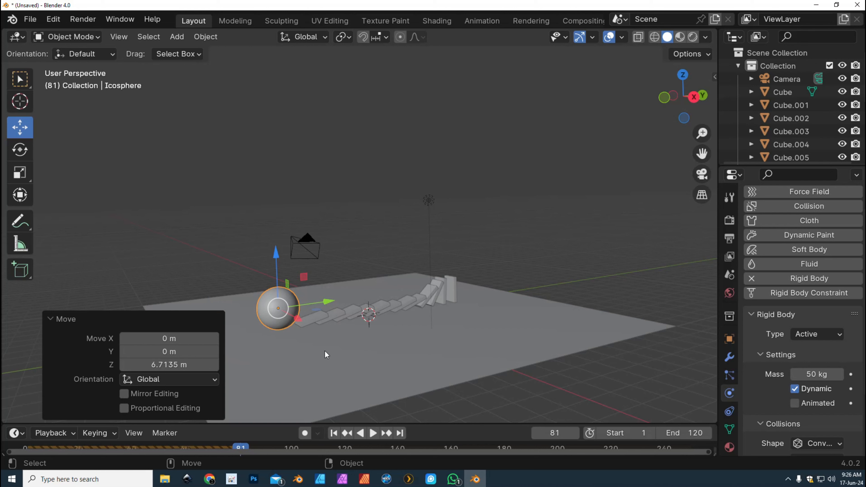
{"action": "mouse_move", "coordinate": [401, 333]}
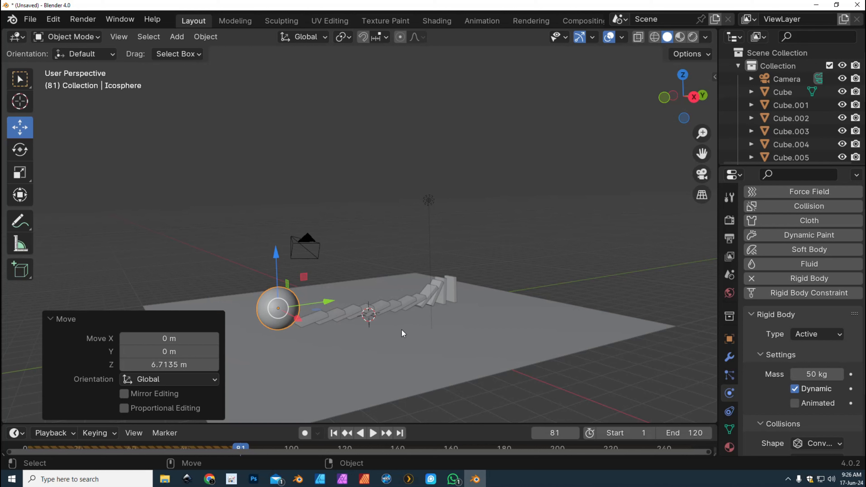
{"action": "mouse_move", "coordinate": [591, 270]}
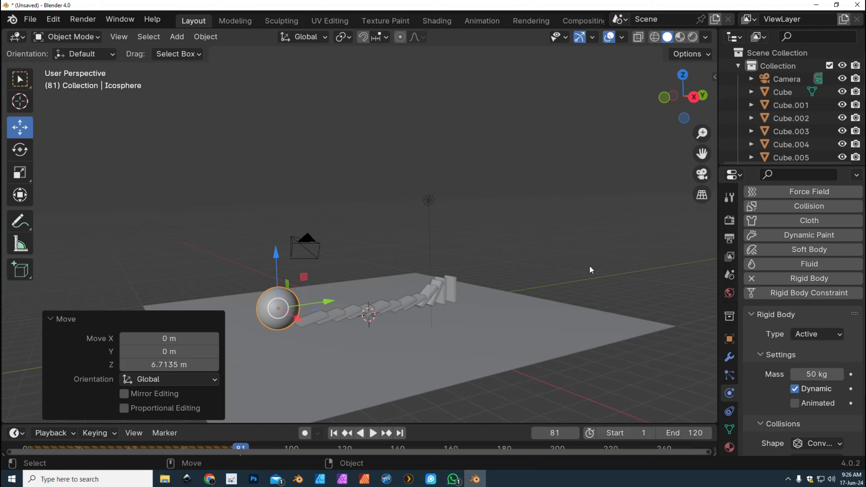
{"action": "mouse_move", "coordinate": [570, 260]}
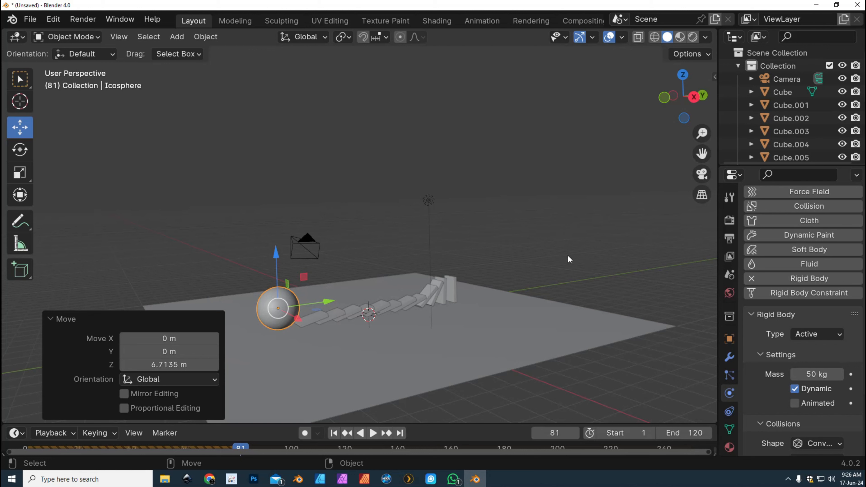
{"action": "mouse_move", "coordinate": [553, 248]}
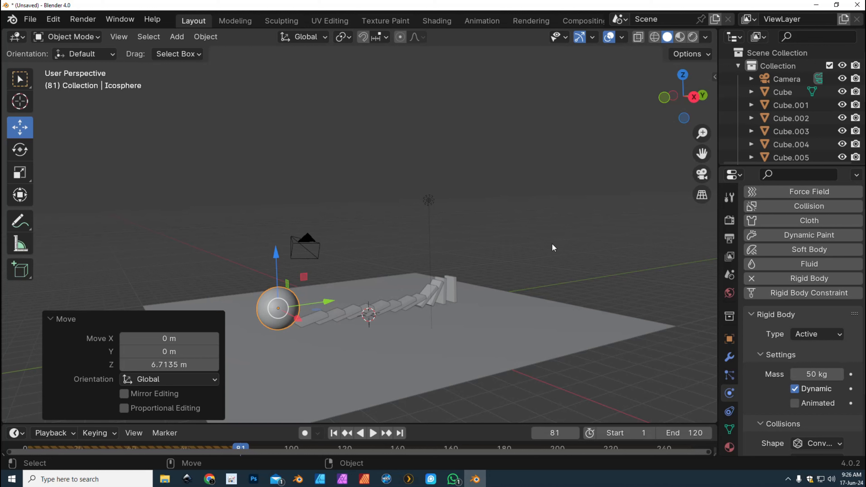